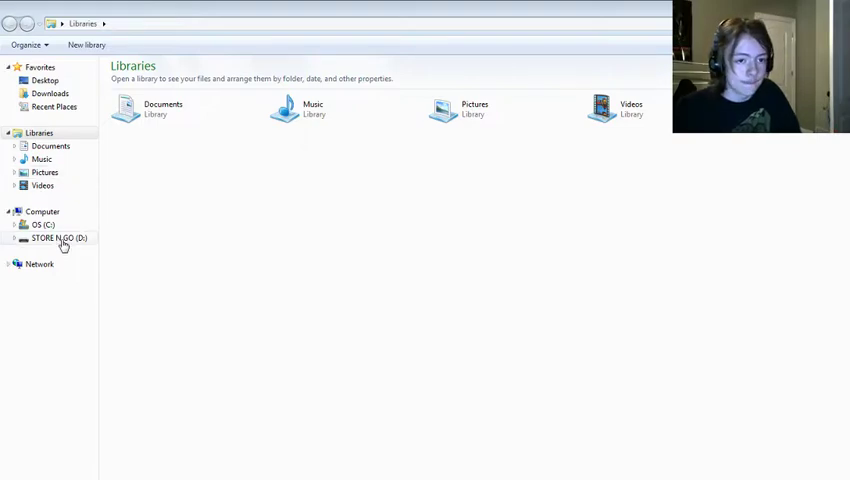
Navigate to C: > Program Files (x86) > Steam > steamapps > workshop > content > 362890.
{"action": "left_click", "coordinate": [40, 224]}
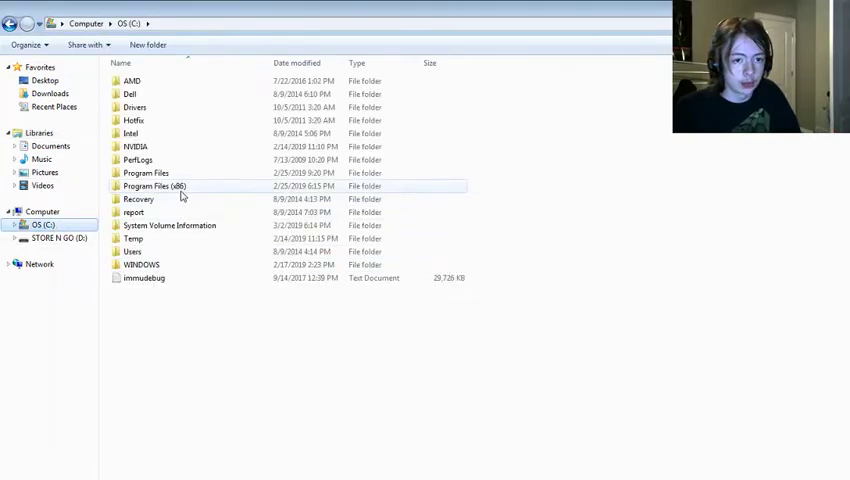
{"action": "double_click", "coordinate": [154, 186]}
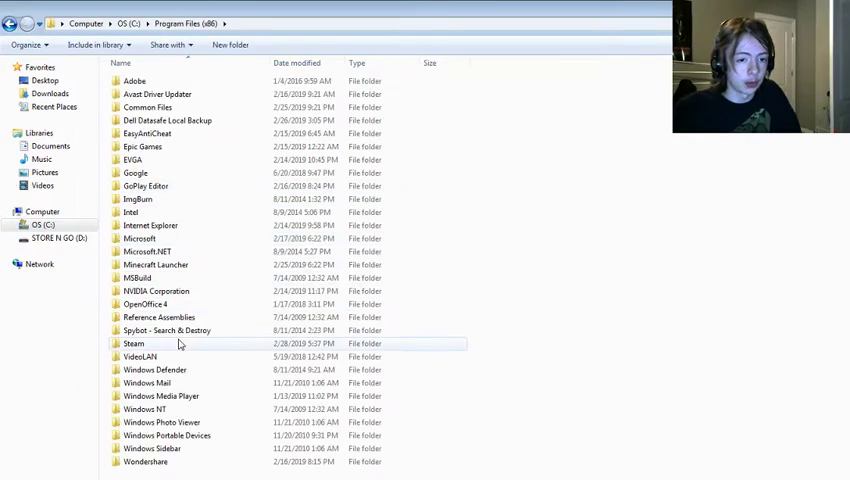
{"action": "double_click", "coordinate": [133, 343]}
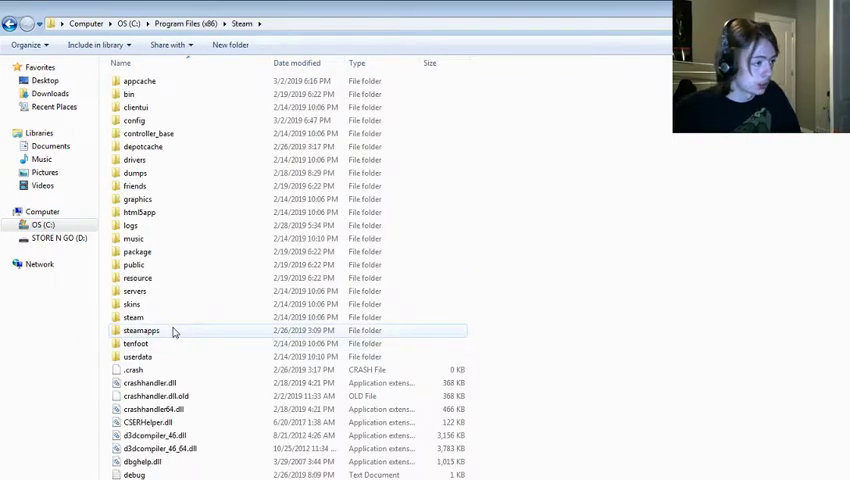
{"action": "double_click", "coordinate": [141, 330]}
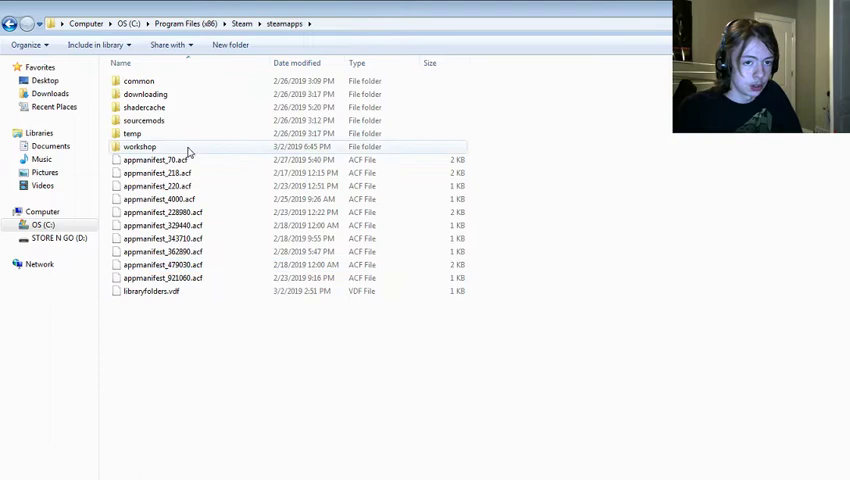
{"action": "double_click", "coordinate": [139, 146]}
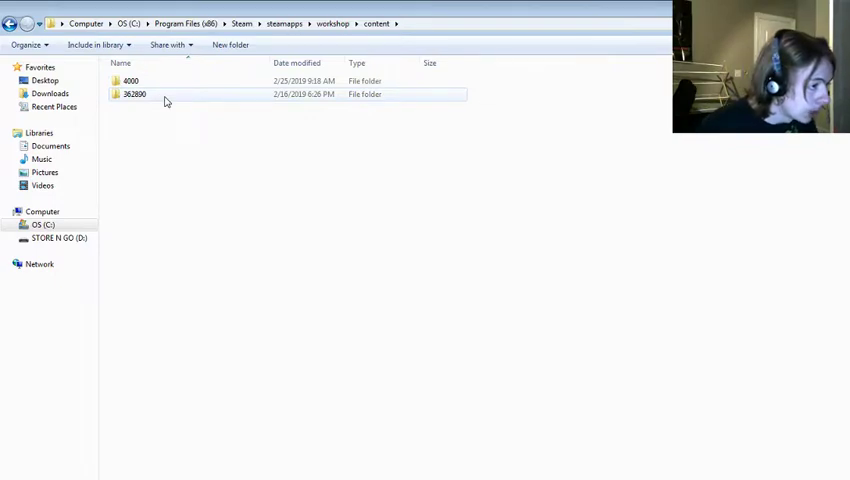
{"action": "double_click", "coordinate": [133, 94]}
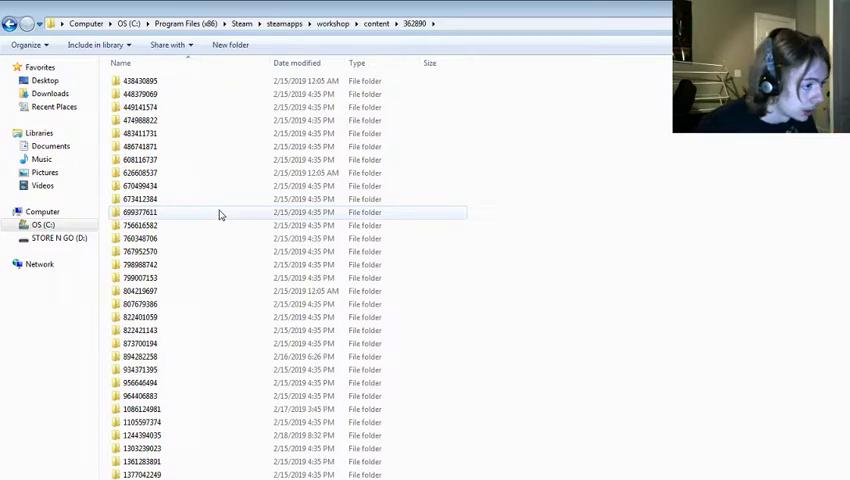
Locate and select the 894282258 mod folder in the list.
{"action": "scroll", "scroll_direction": "down", "scroll_amount": 3}
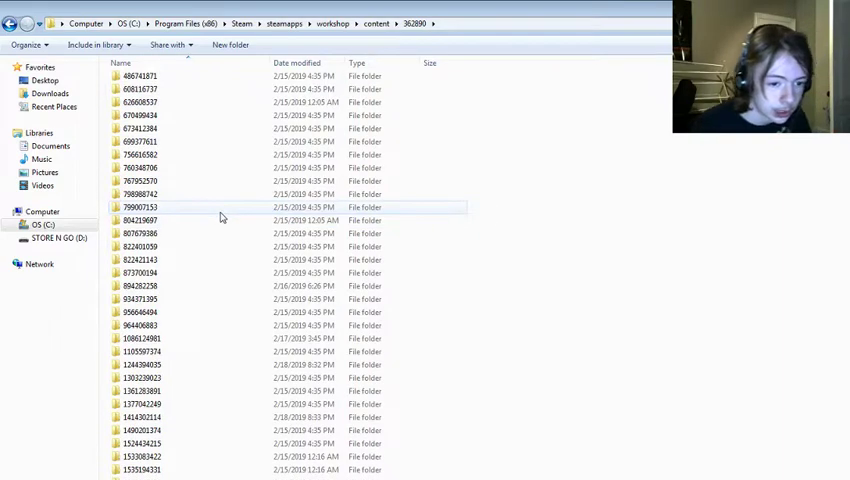
{"action": "mouse_move", "coordinate": [179, 335]}
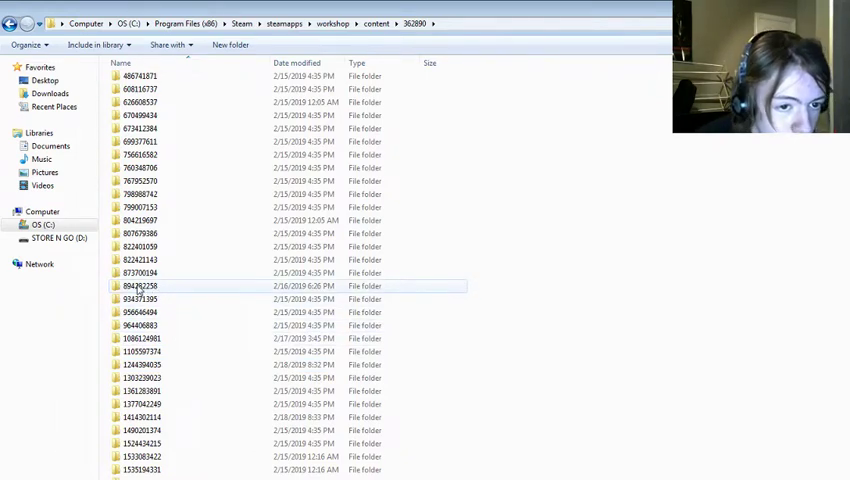
{"action": "left_click", "coordinate": [145, 286]}
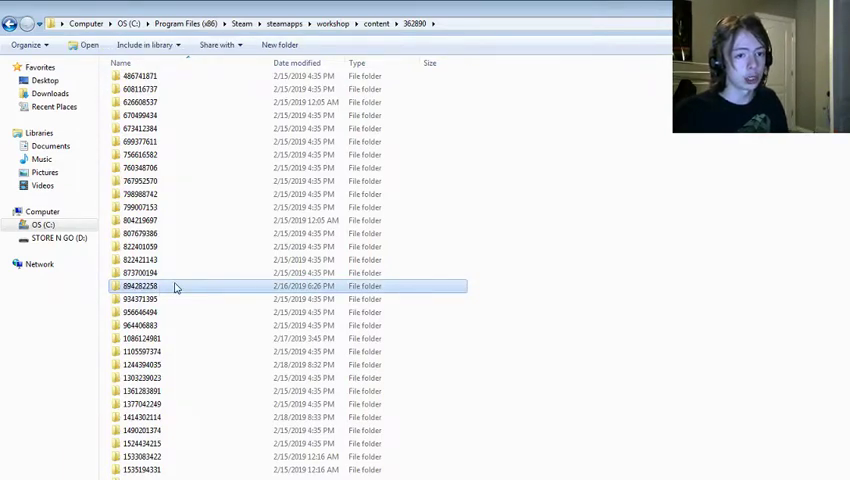
Enter mod folder 894282258, inspect its xen folder, and return to the mod folder.
{"action": "double_click", "coordinate": [140, 286]}
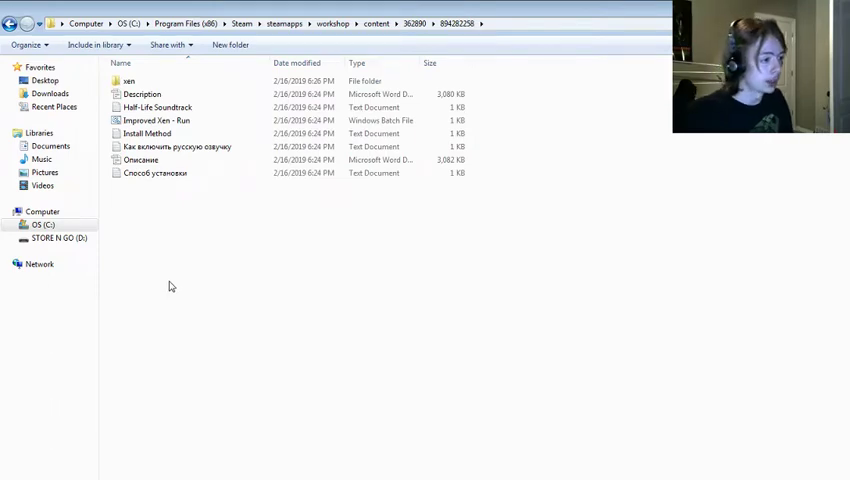
{"action": "mouse_move", "coordinate": [192, 209]}
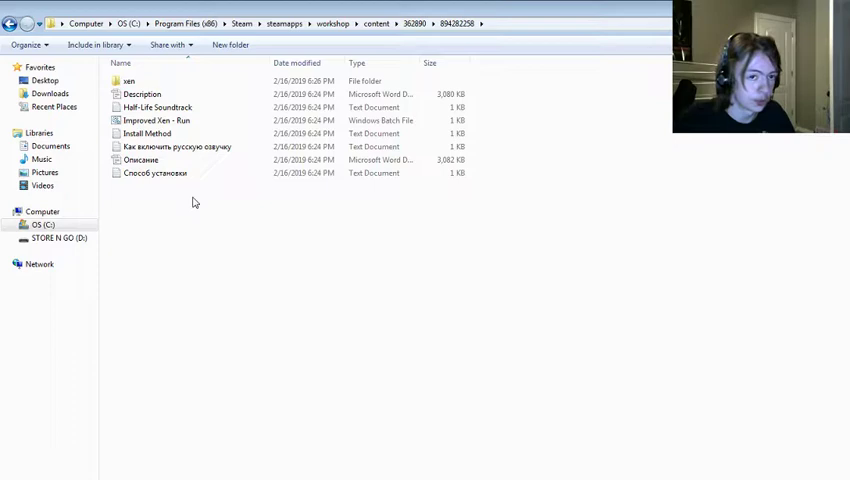
{"action": "double_click", "coordinate": [128, 80]}
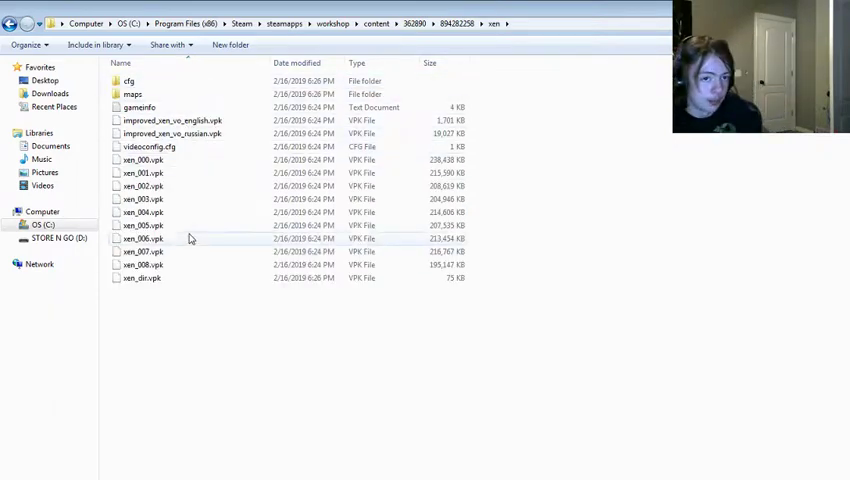
{"action": "mouse_move", "coordinate": [198, 319]}
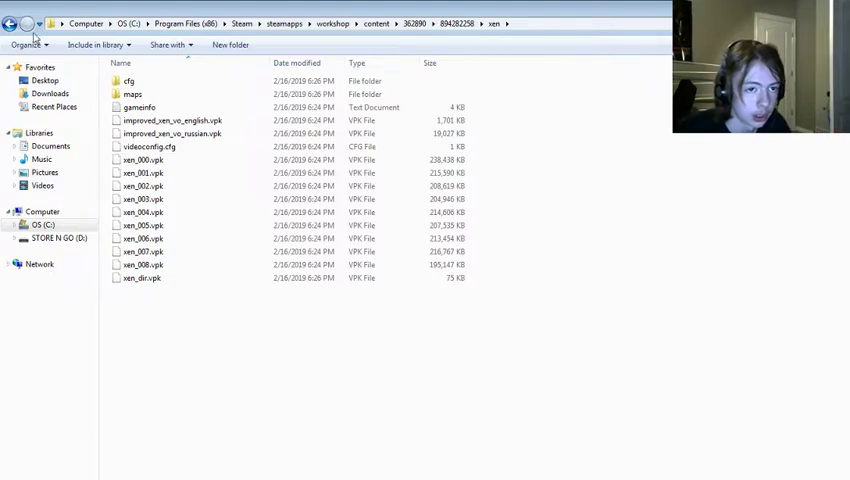
{"action": "left_click", "coordinate": [10, 23]}
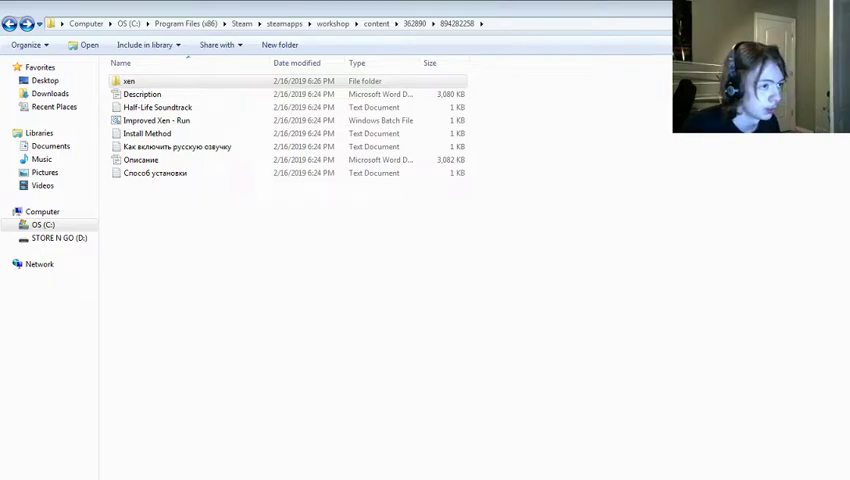
Navigate from the C: drive to the Steam install folder toward steamapps\common\Black Mesa.
{"action": "left_click", "coordinate": [57, 237]}
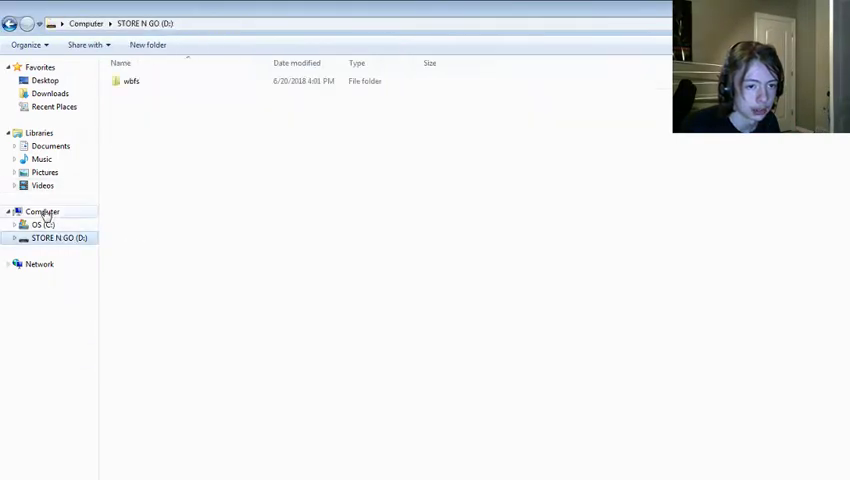
{"action": "left_click", "coordinate": [43, 224]}
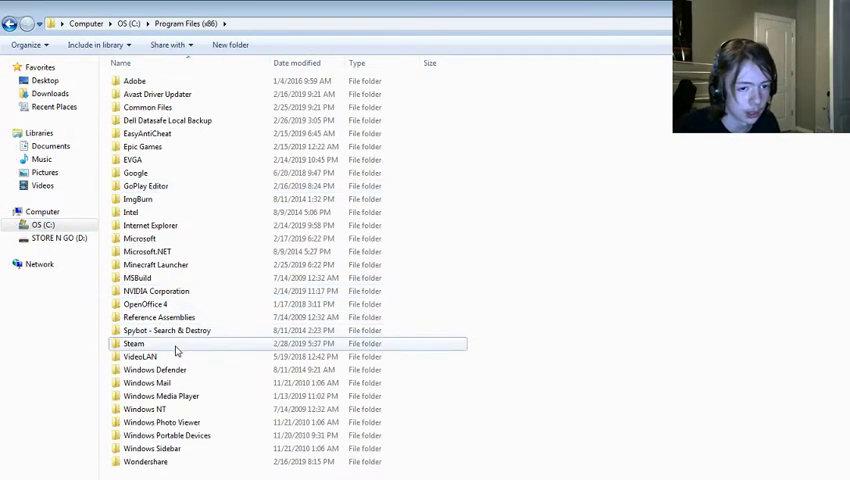
{"action": "double_click", "coordinate": [133, 343]}
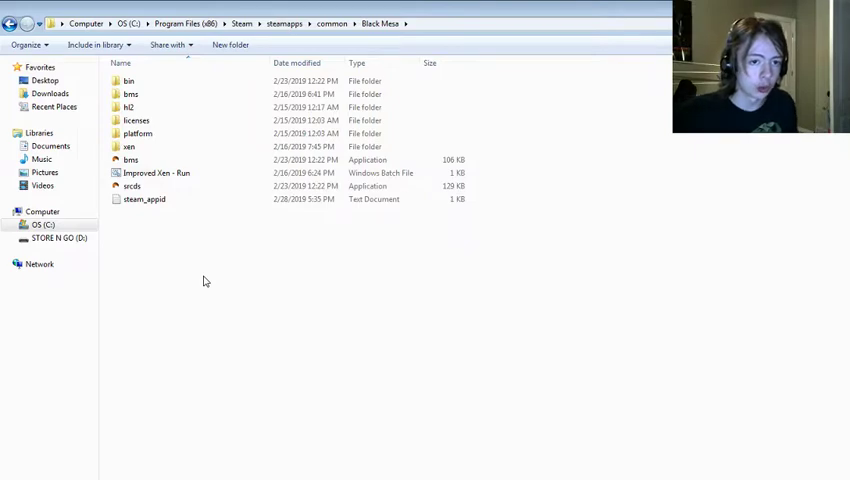
Paste the mod's xen folder and Improved Xen - Run file into Black Mesa, merging existing folders.
{"action": "right_click", "coordinate": [205, 280]}
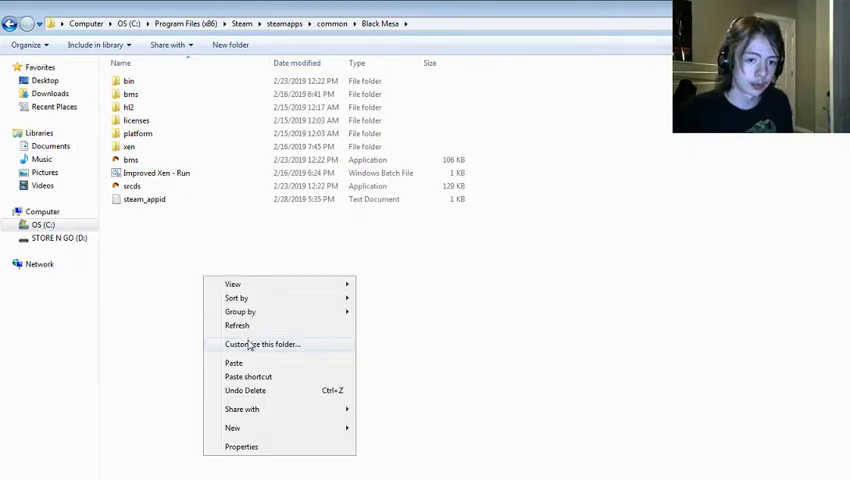
{"action": "mouse_move", "coordinate": [253, 363]}
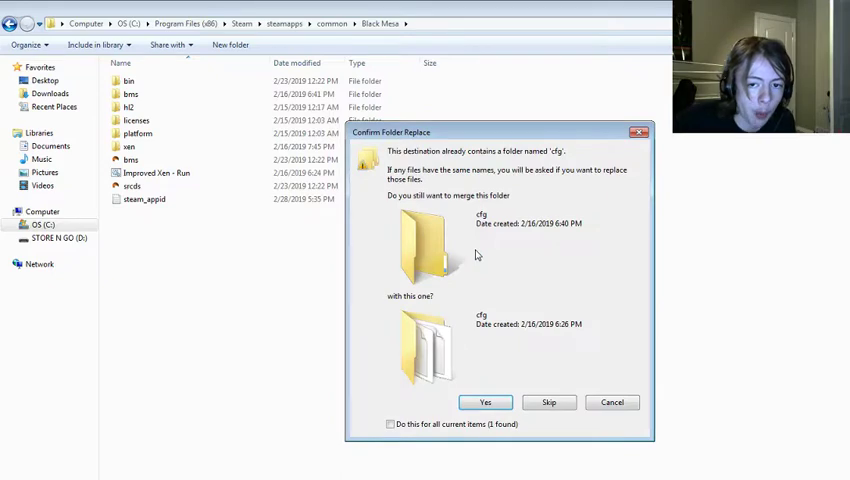
{"action": "left_click", "coordinate": [485, 402]}
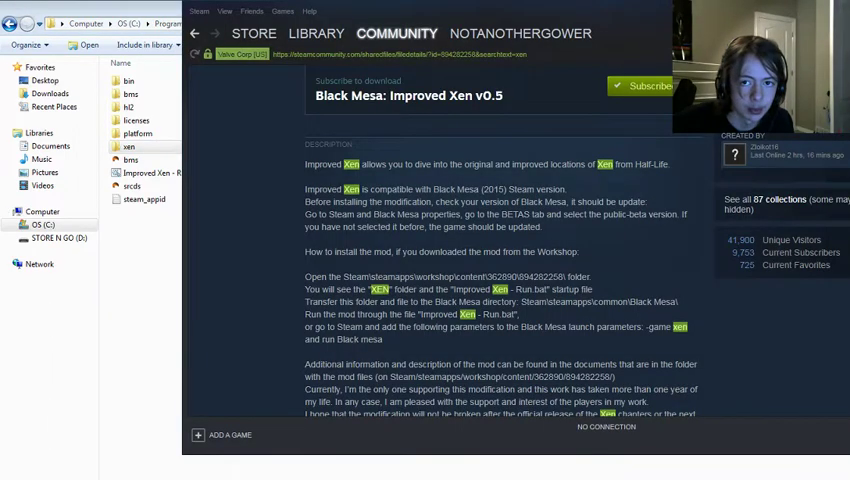
Show the Steam Library and bring up the actions for Black Mesa.
{"action": "left_click", "coordinate": [122, 33]}
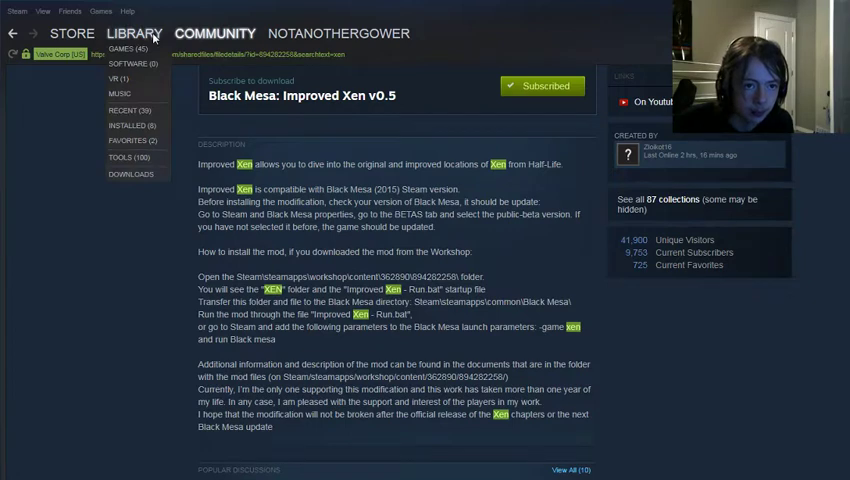
{"action": "right_click", "coordinate": [28, 128]}
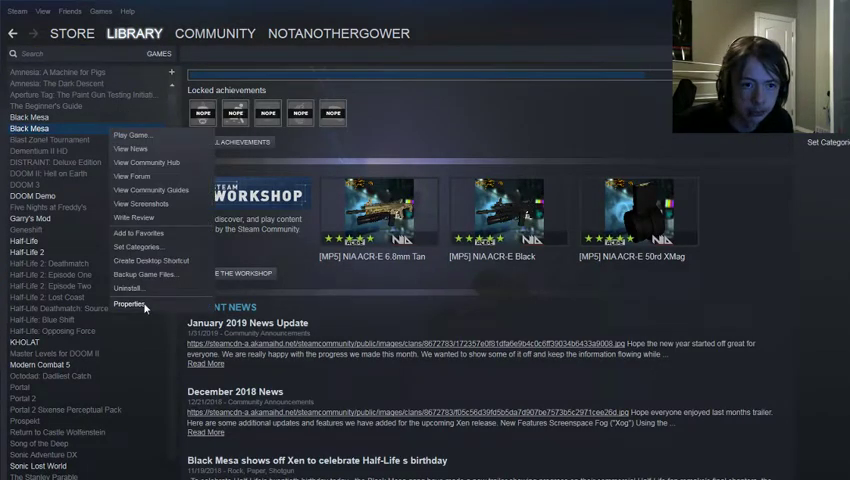
Set Black Mesa's launch options to -game xen in its Properties.
{"action": "left_click", "coordinate": [130, 303]}
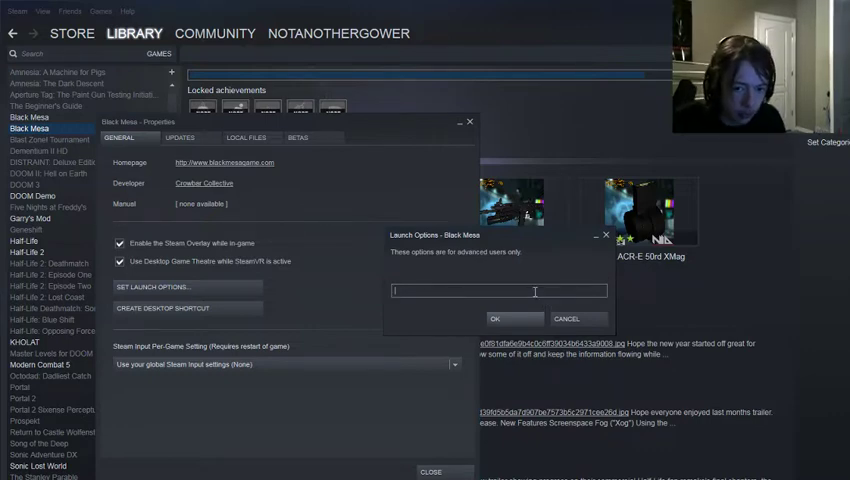
{"action": "type", "text": "-game xen"}
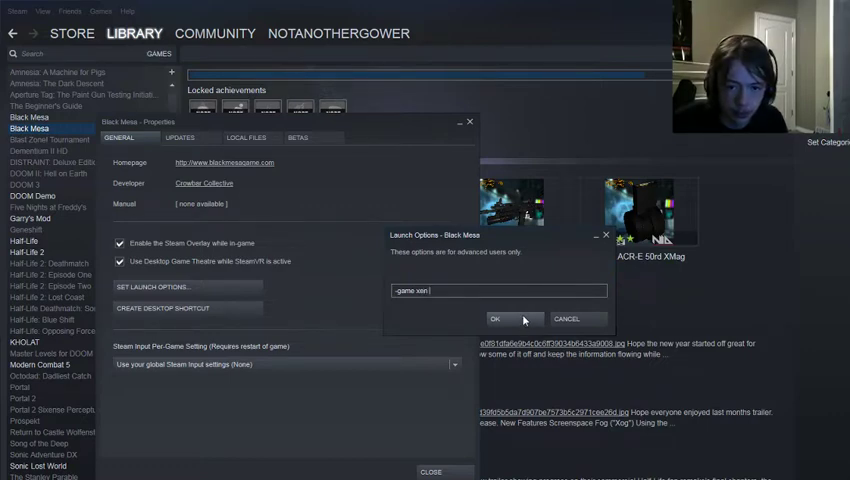
{"action": "left_click", "coordinate": [494, 318]}
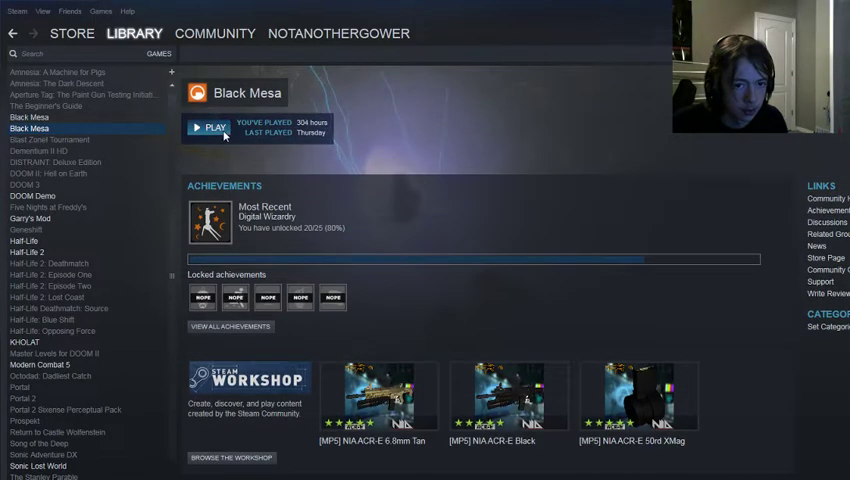
Launch Black Mesa from the library page and wait for it to load into Xen.
{"action": "left_click", "coordinate": [208, 128]}
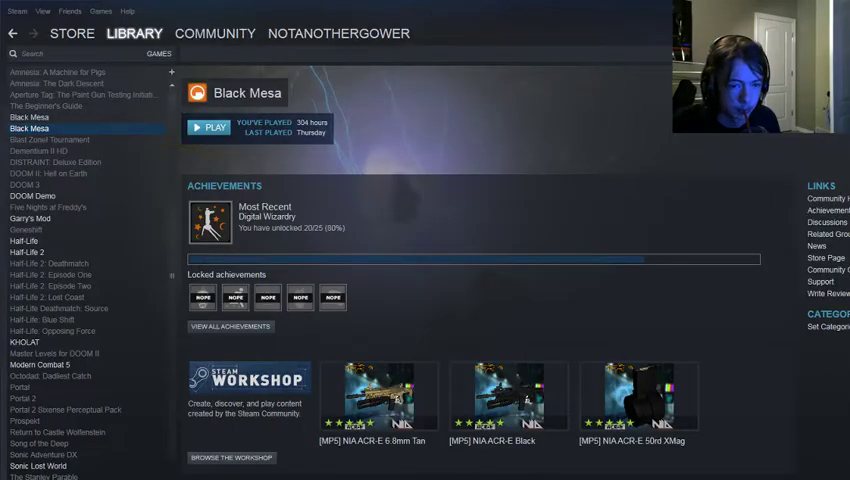
{"action": "left_click", "coordinate": [209, 127]}
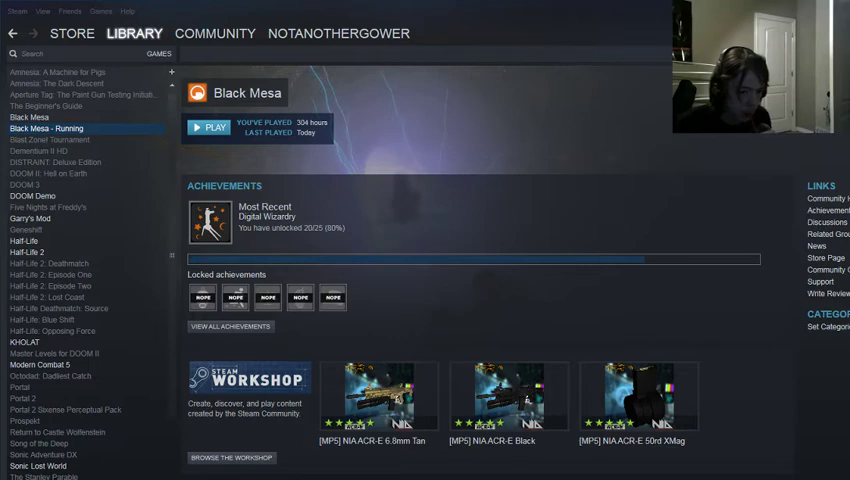
{"action": "left_click", "coordinate": [208, 127]}
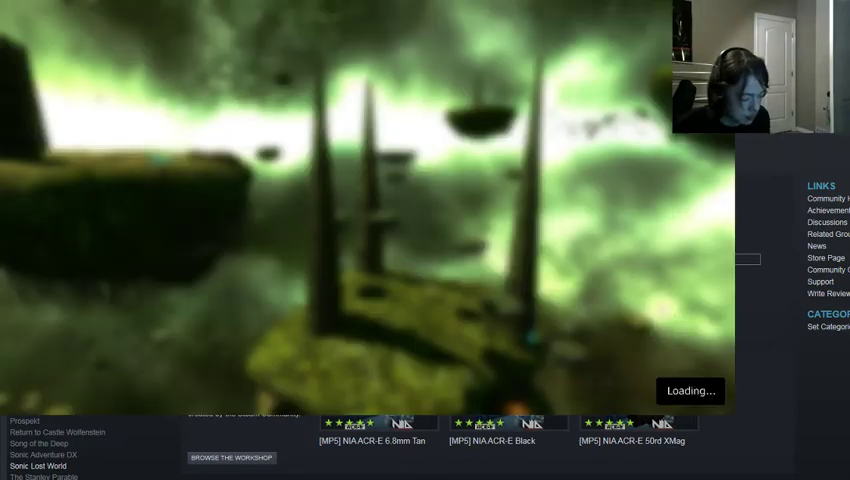